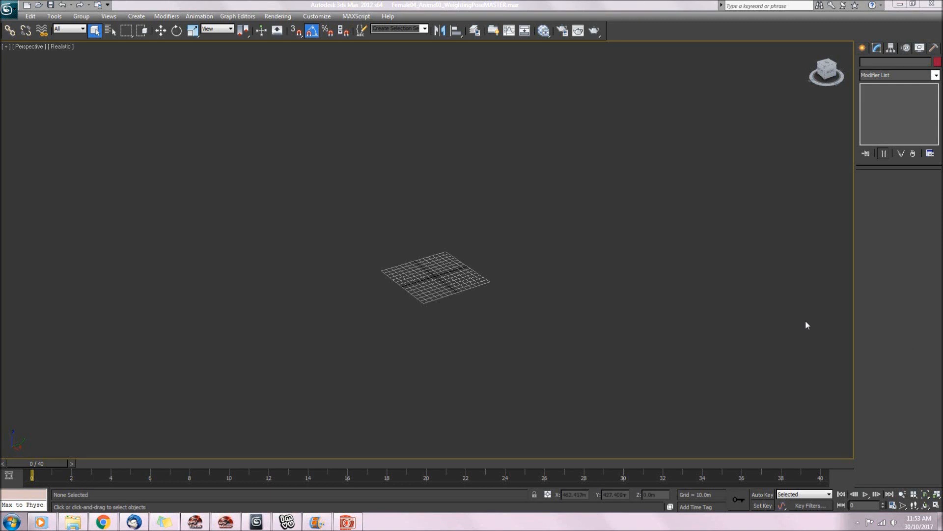
pyautogui.moveTo(776, 309)
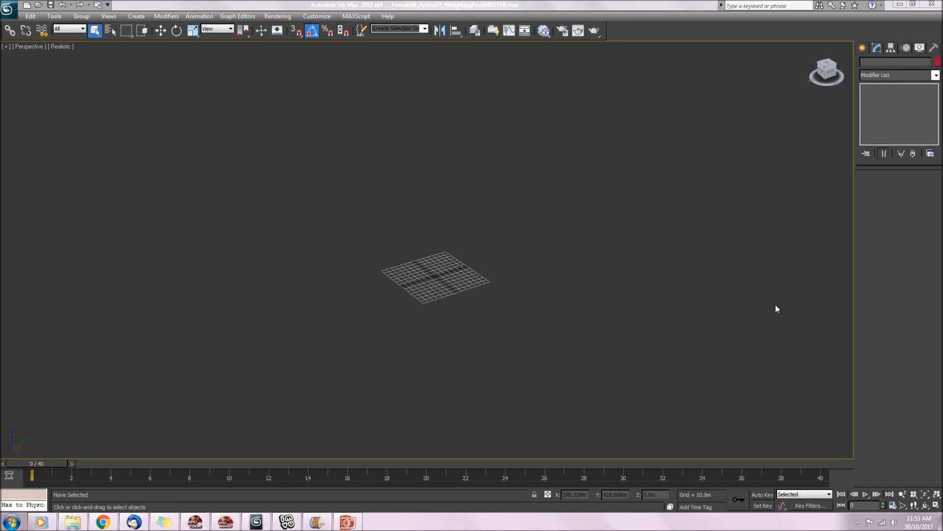
pyautogui.moveTo(764, 272)
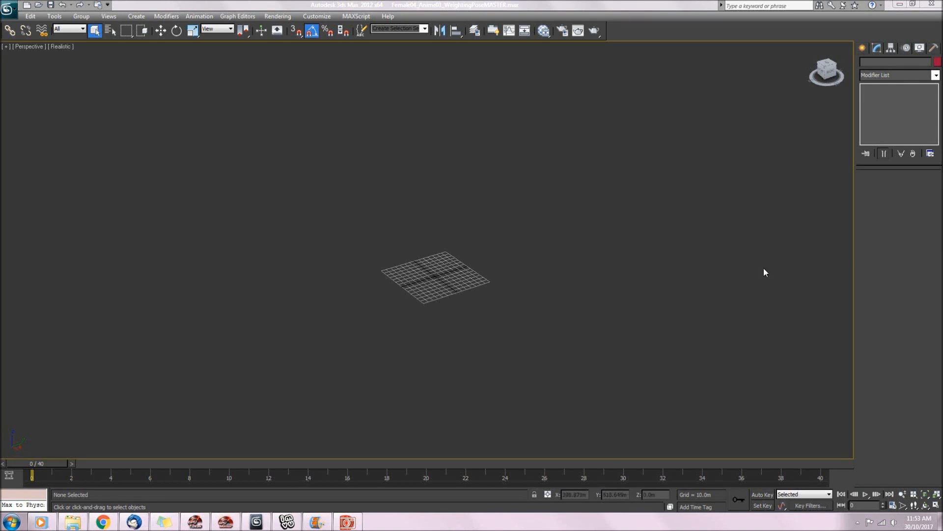
pyautogui.moveTo(776, 263)
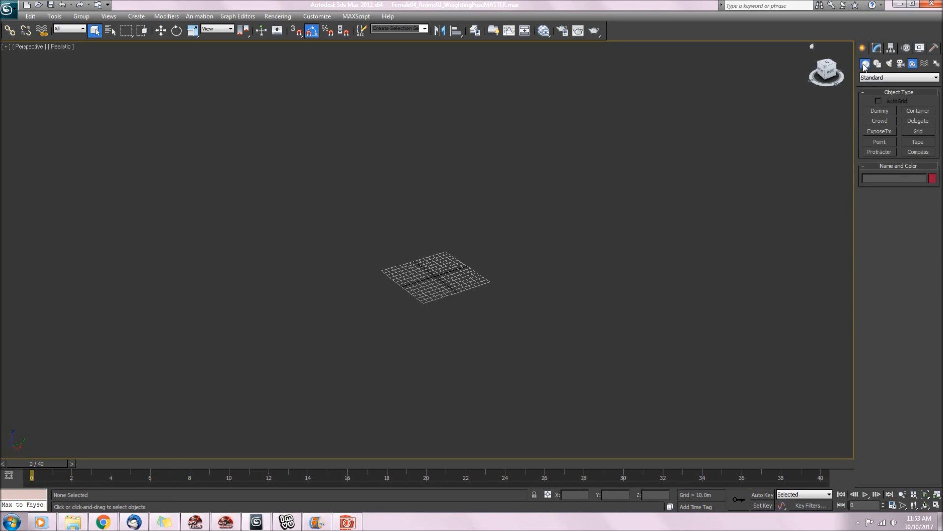
# Step: Create a box primitive and convert it to an editable poly
pyautogui.click(865, 64)
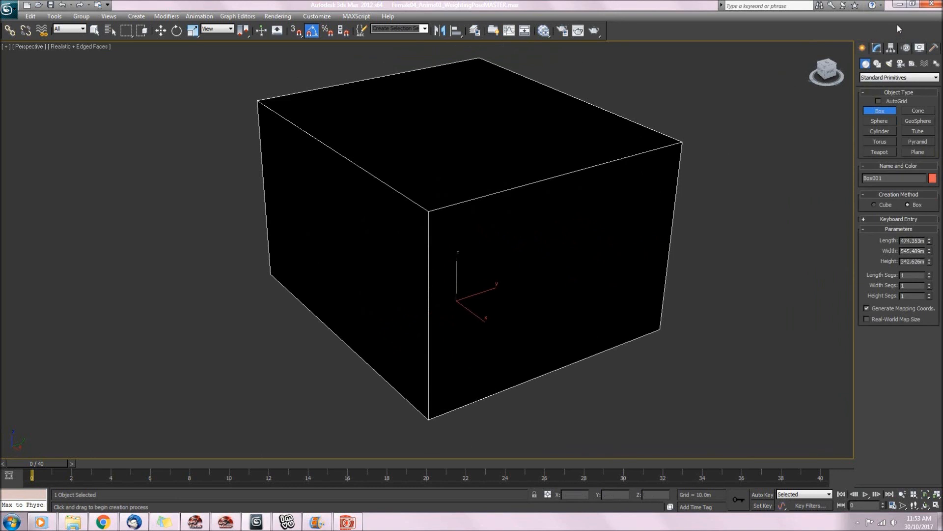
pyautogui.rightClick(894, 61)
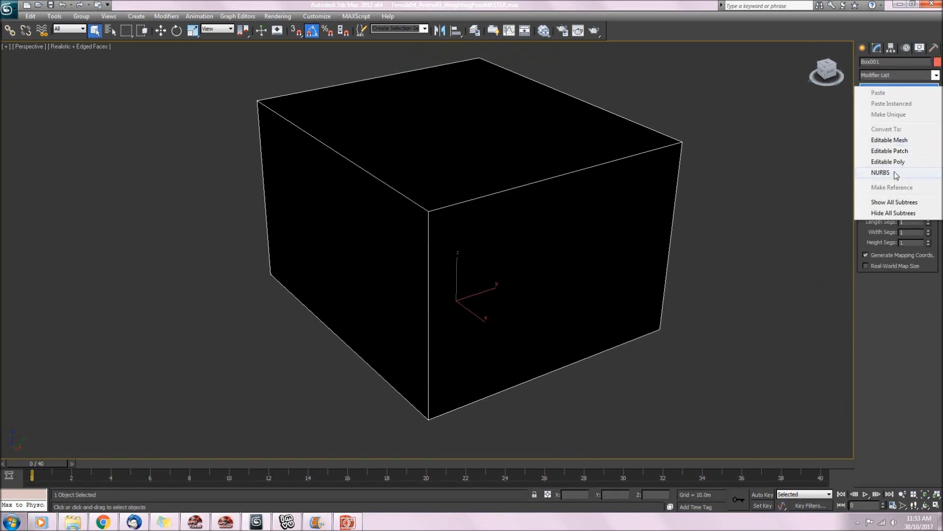
pyautogui.click(887, 161)
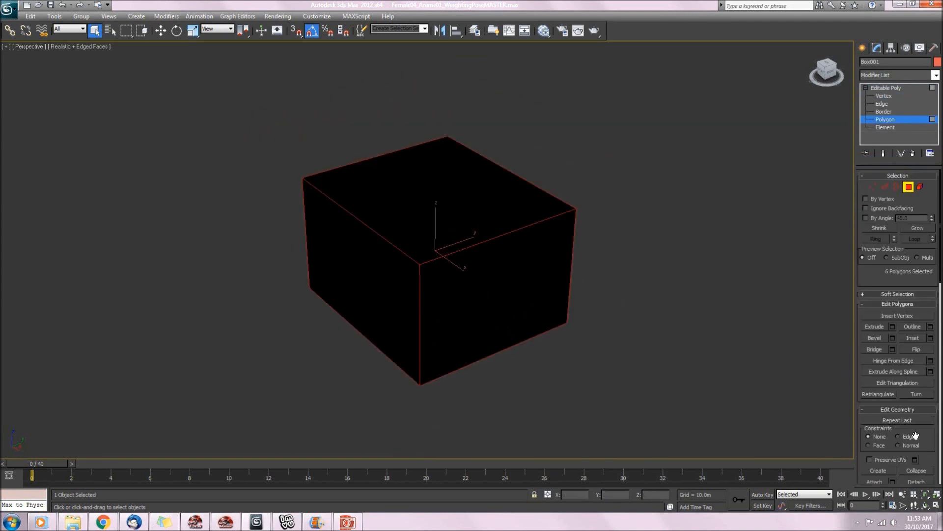
# Step: Set material IDs and assign a pink/green Multi/Sub-Object material to the box
pyautogui.scroll(-3)
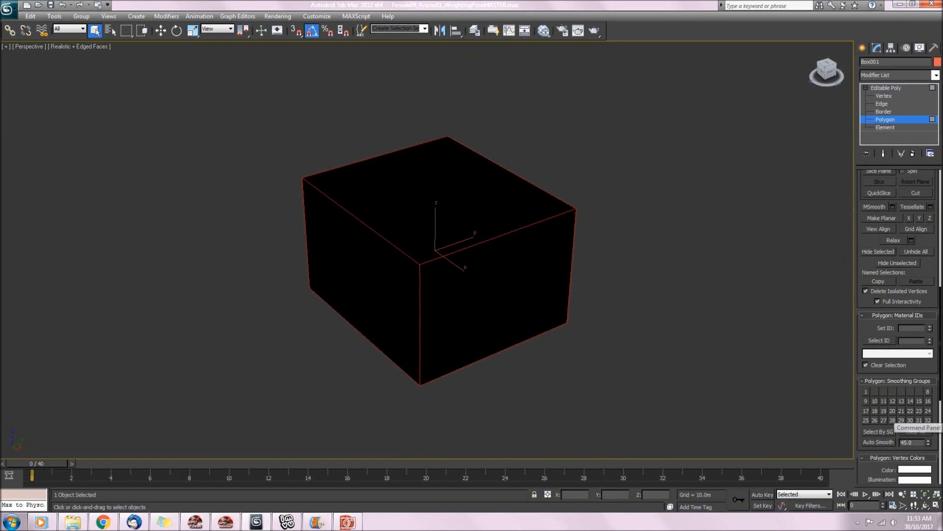
pyautogui.click(910, 328)
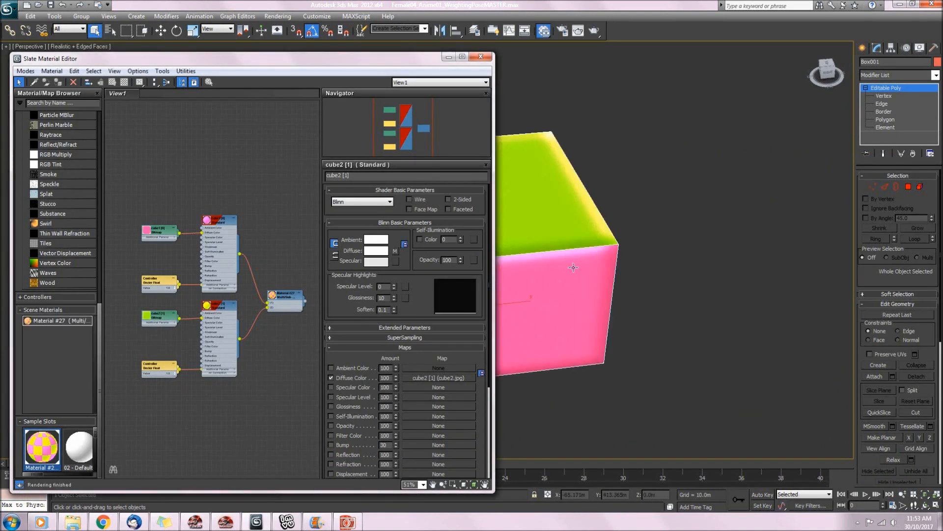
pyautogui.click(480, 56)
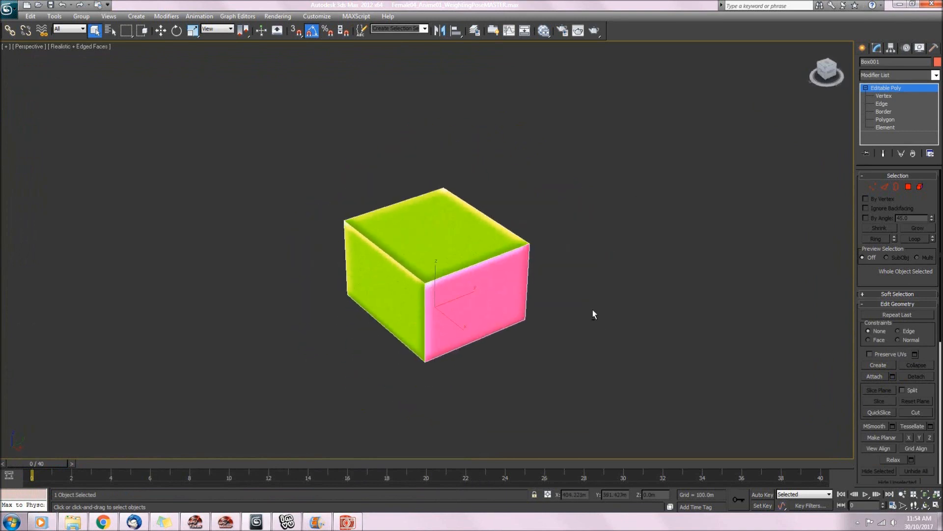
pyautogui.click(864, 47)
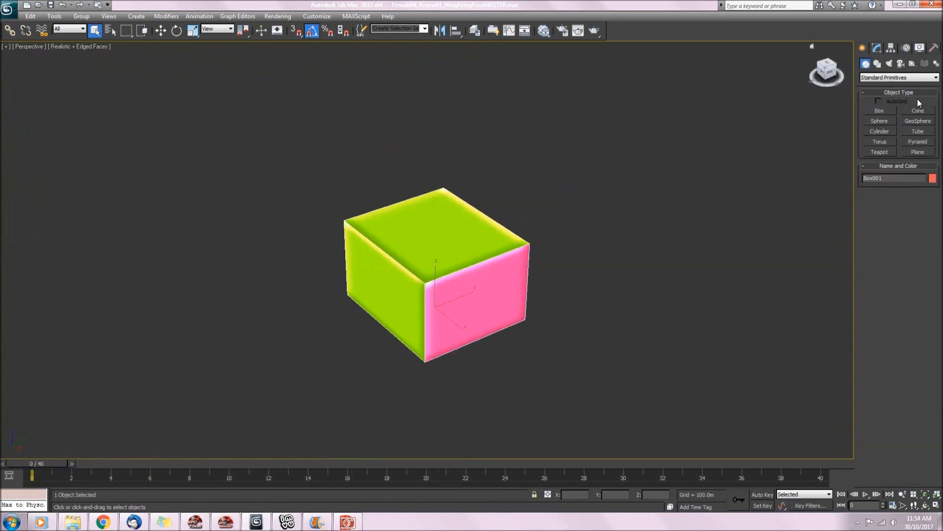
# Step: Place a dummy helper at the box base and name it Root
pyautogui.click(910, 64)
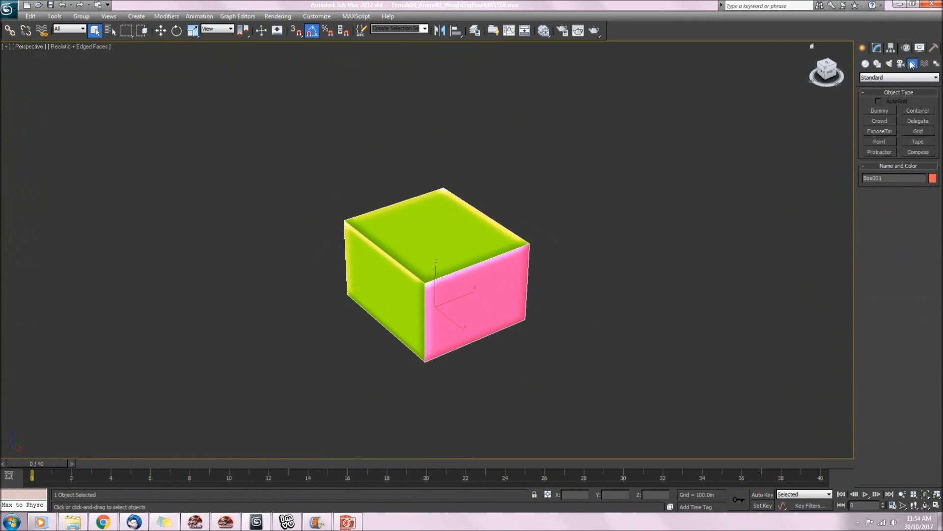
pyautogui.click(879, 111)
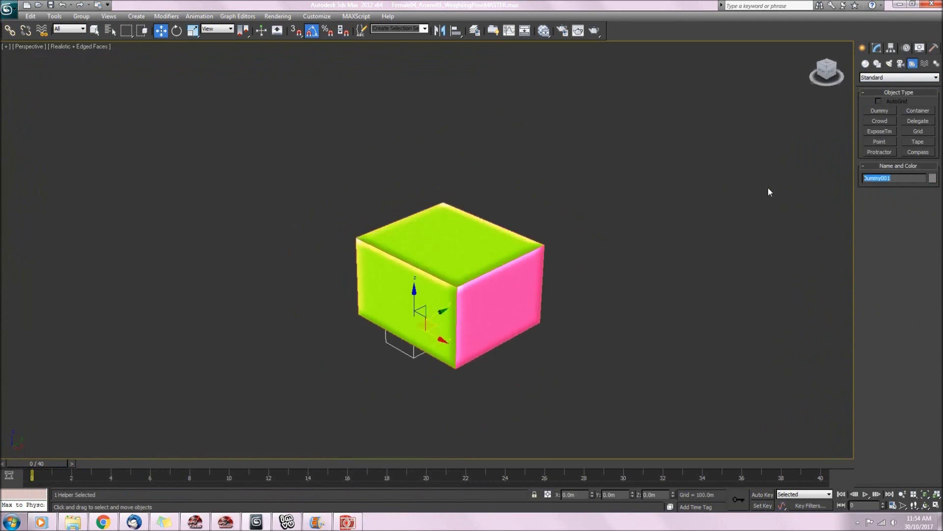
pyautogui.write('Root')
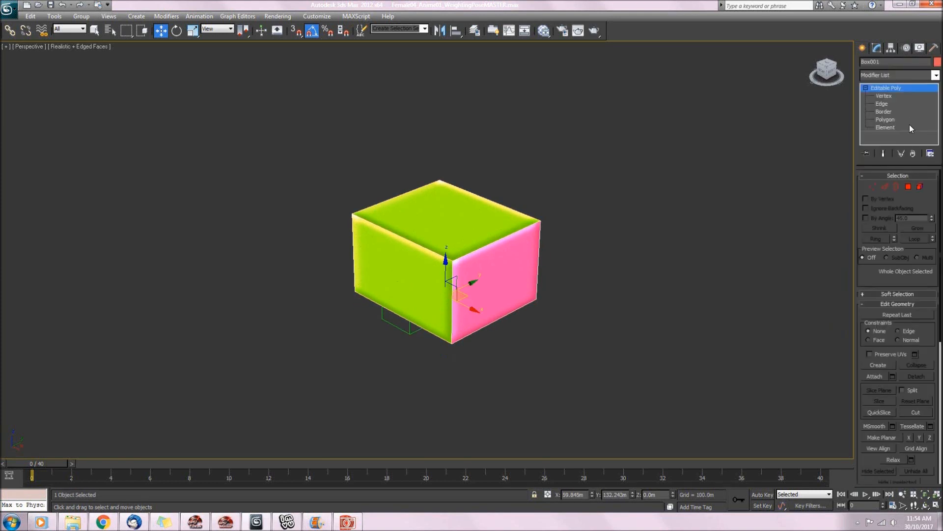
# Step: Add a Skin modifier to the box with Root as its bone, then clear the selection
pyautogui.click(934, 75)
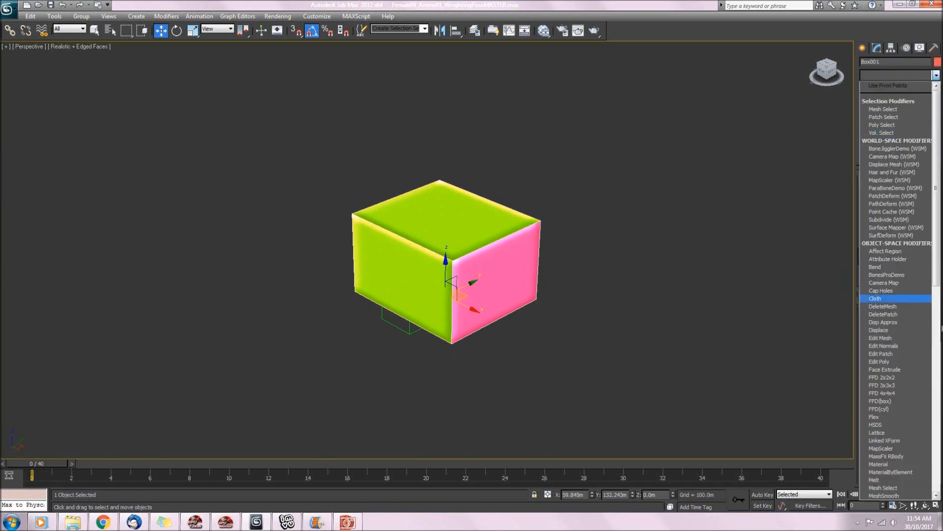
pyautogui.scroll(-3)
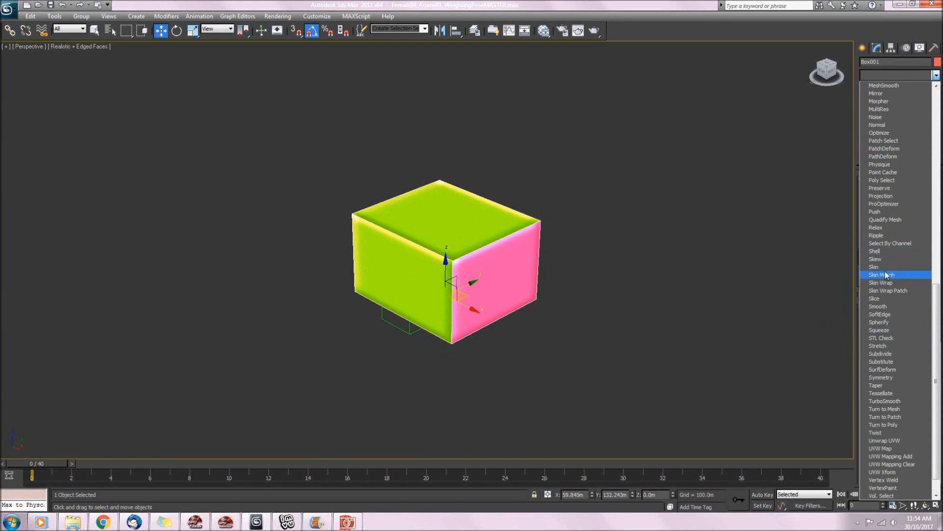
pyautogui.click(874, 267)
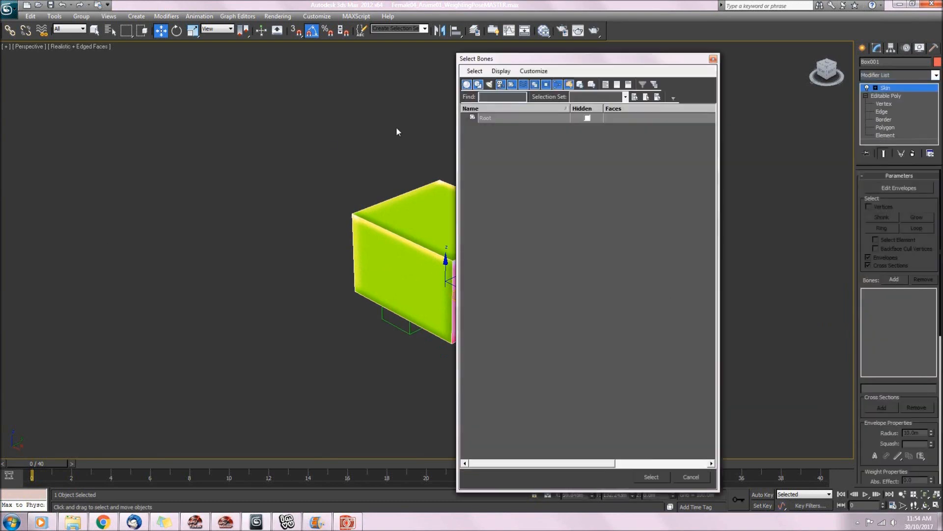
pyautogui.click(650, 476)
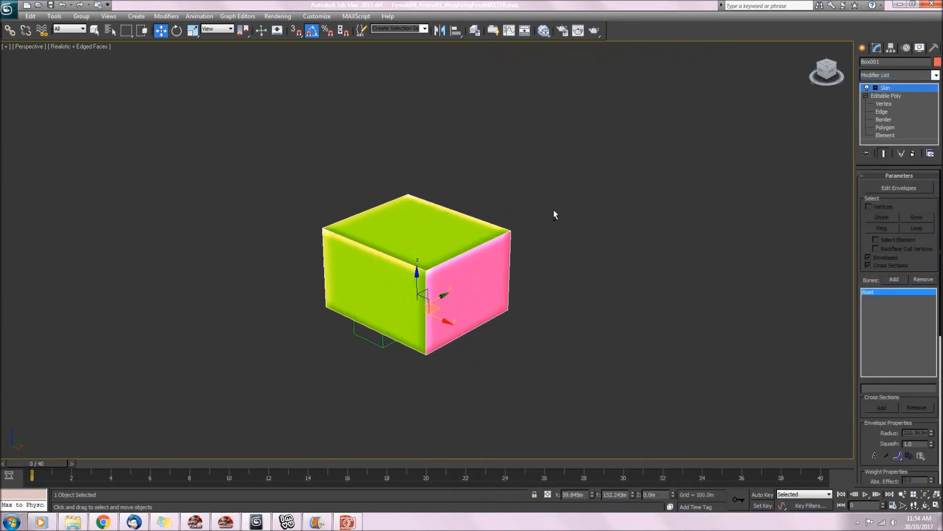
pyautogui.click(261, 287)
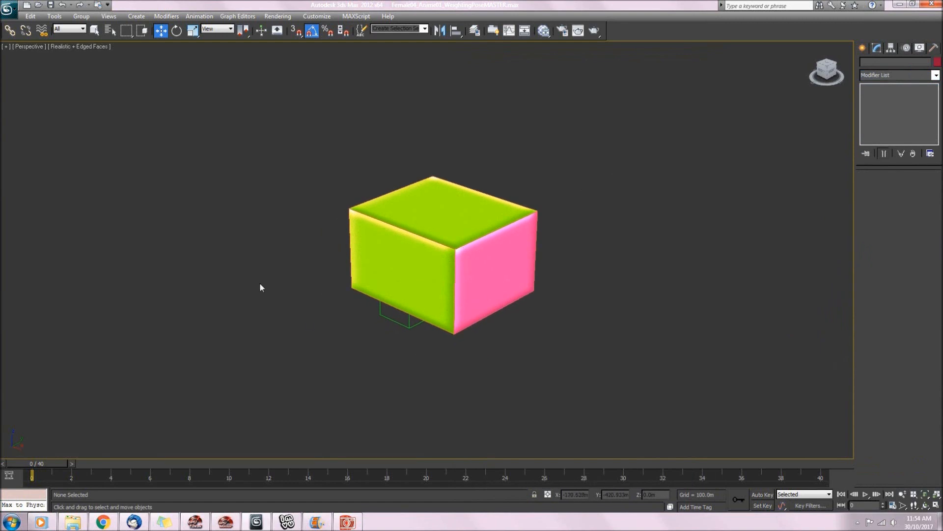
# Step: Export the scene as an FBX file named cube with default FBX settings
pyautogui.click(8, 9)
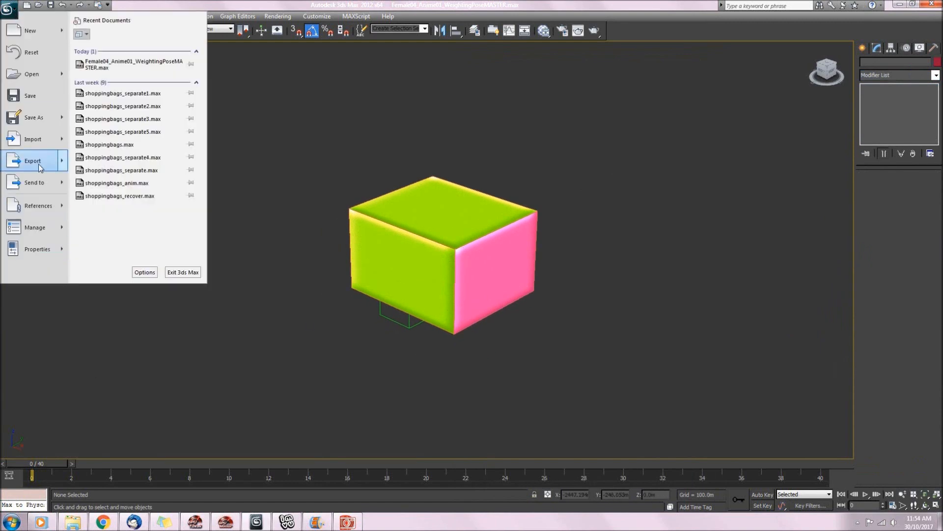
pyautogui.click(32, 160)
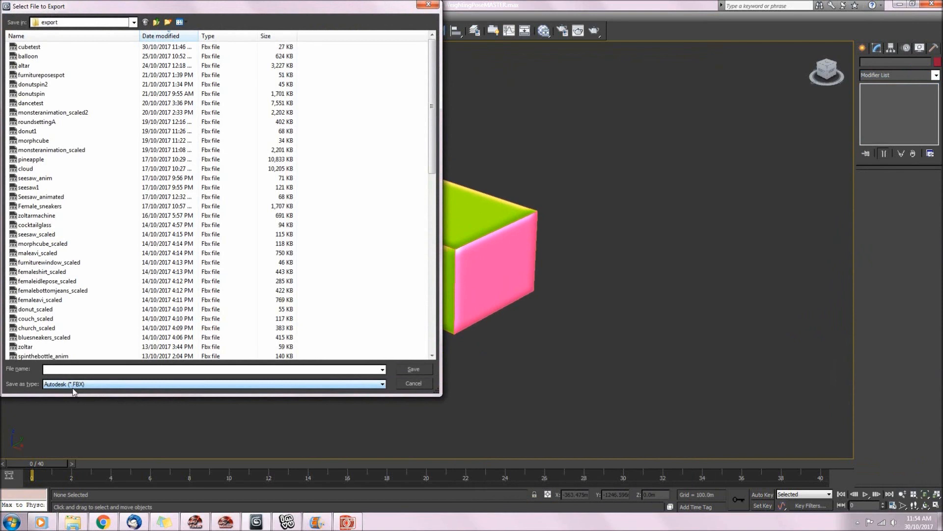
pyautogui.write('cube')
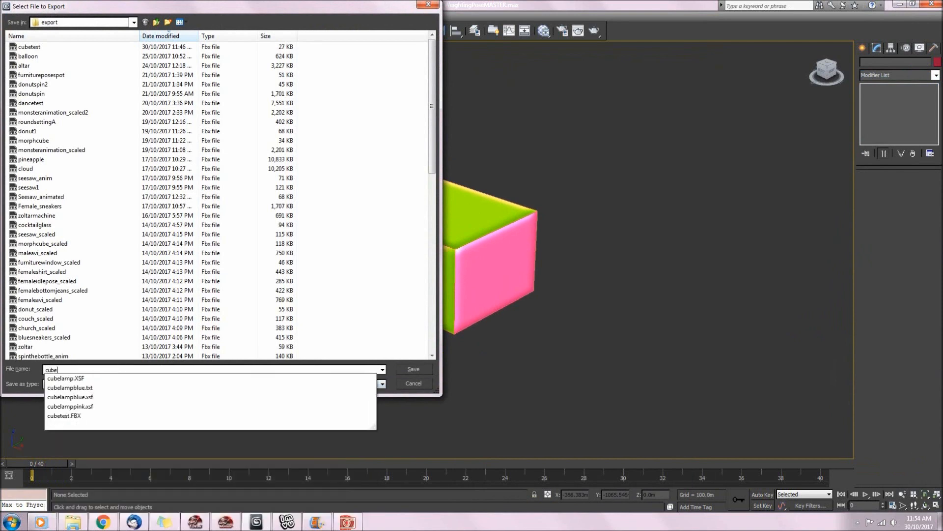
pyautogui.click(412, 368)
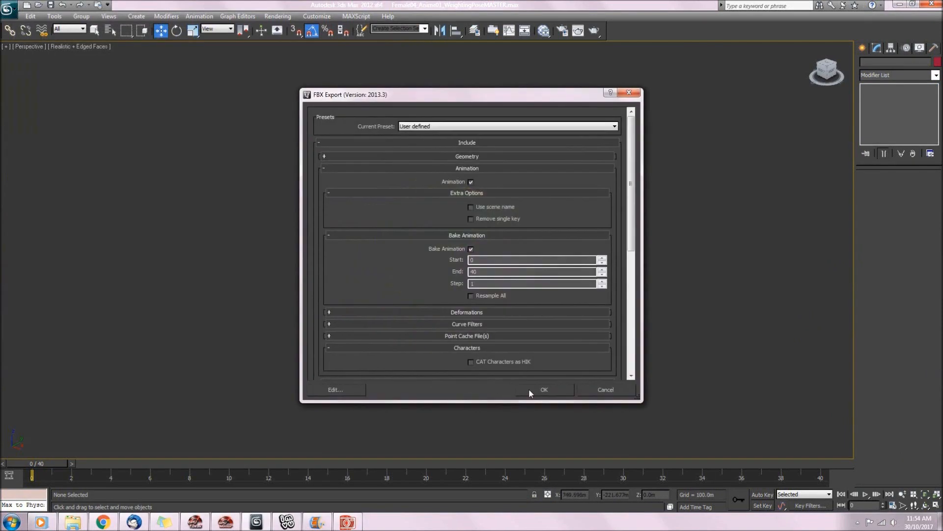
pyautogui.click(543, 389)
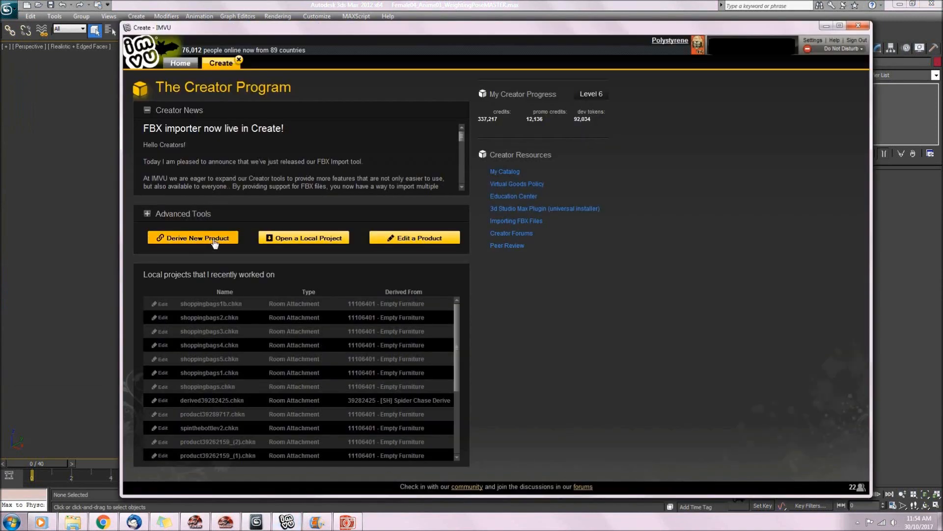
# Step: Derive a new product from Furniture base ID 12908 and open it in the editor
pyautogui.click(193, 237)
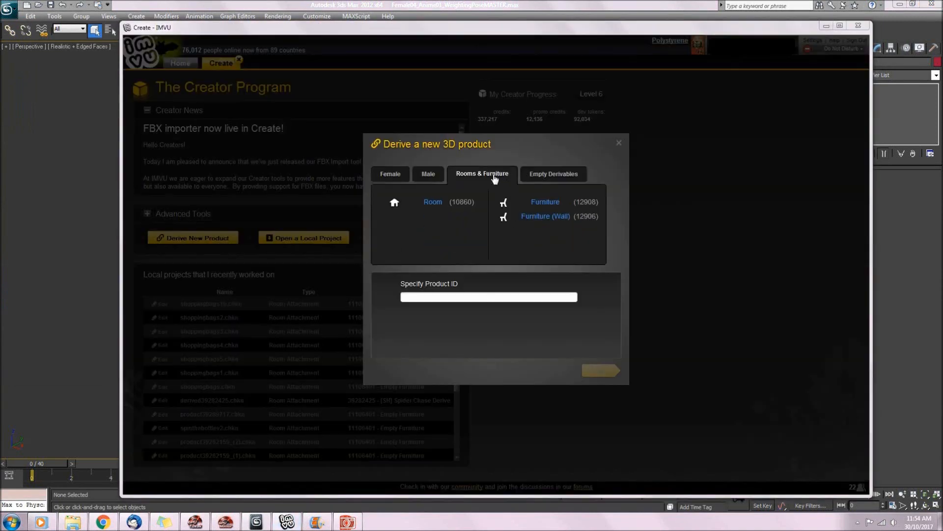
pyautogui.click(544, 202)
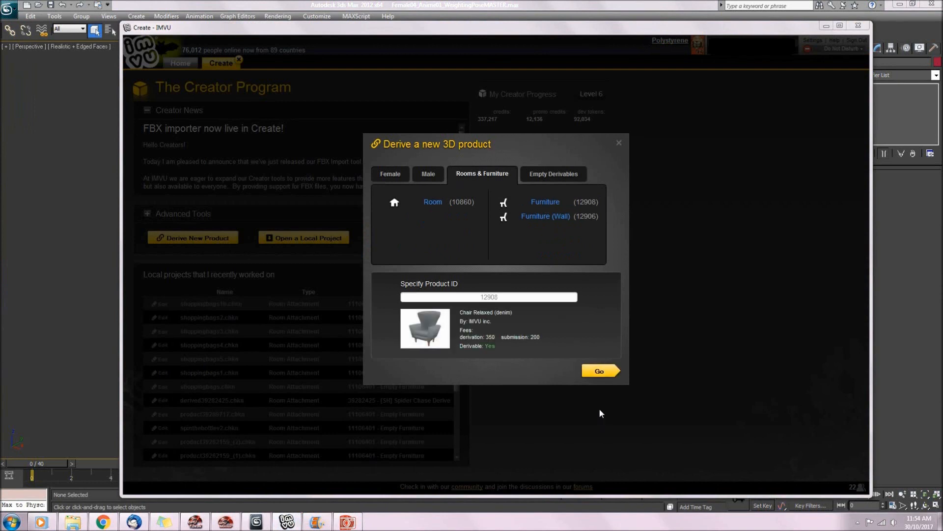
pyautogui.click(600, 370)
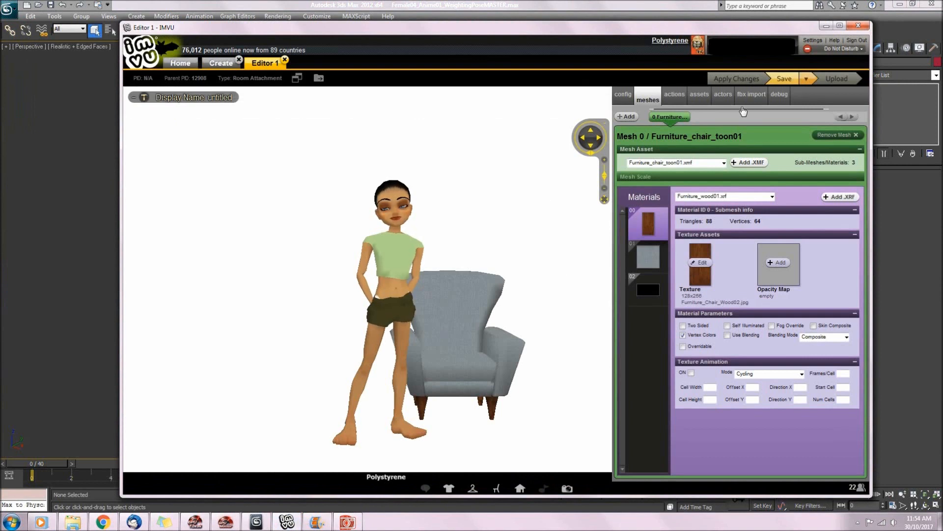
# Step: Load the cube FBX from the 3dsmax export folder into the FBX import panel
pyautogui.click(752, 94)
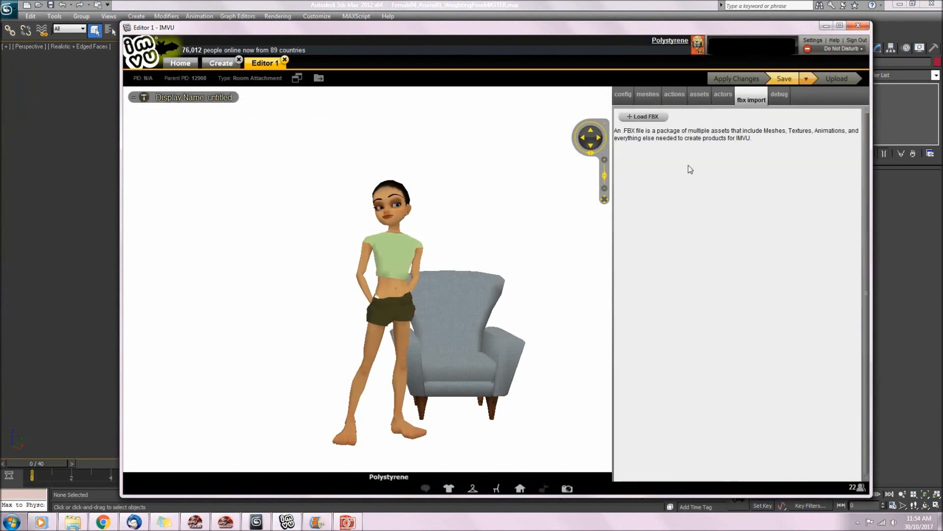
pyautogui.click(643, 116)
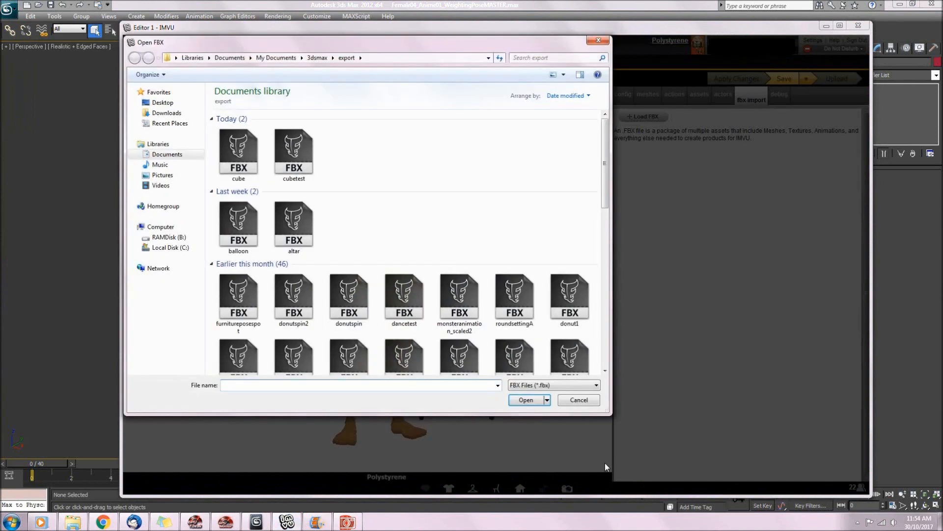
pyautogui.moveTo(237, 151)
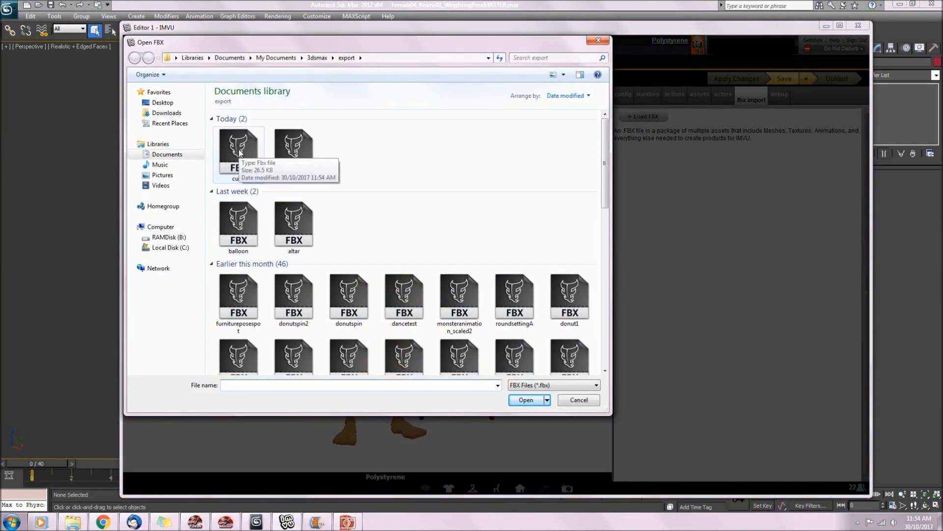
pyautogui.click(525, 400)
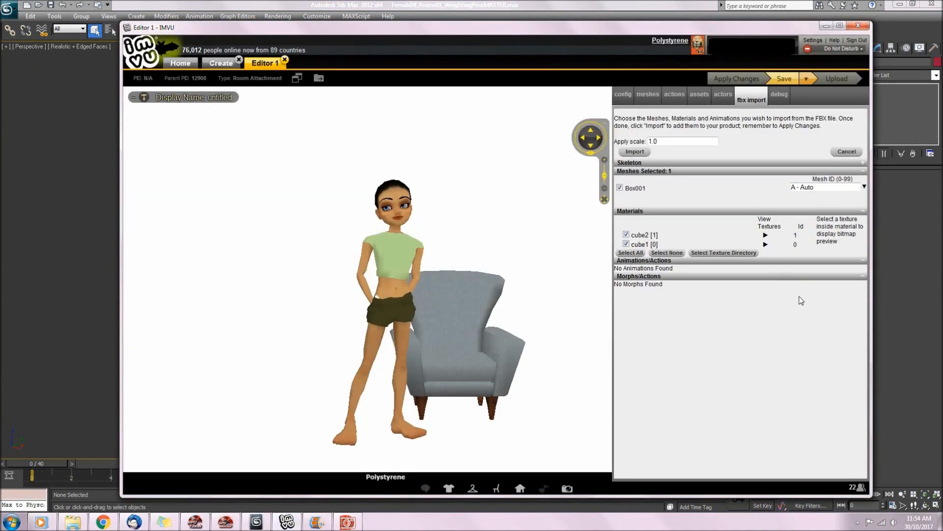
pyautogui.moveTo(644, 167)
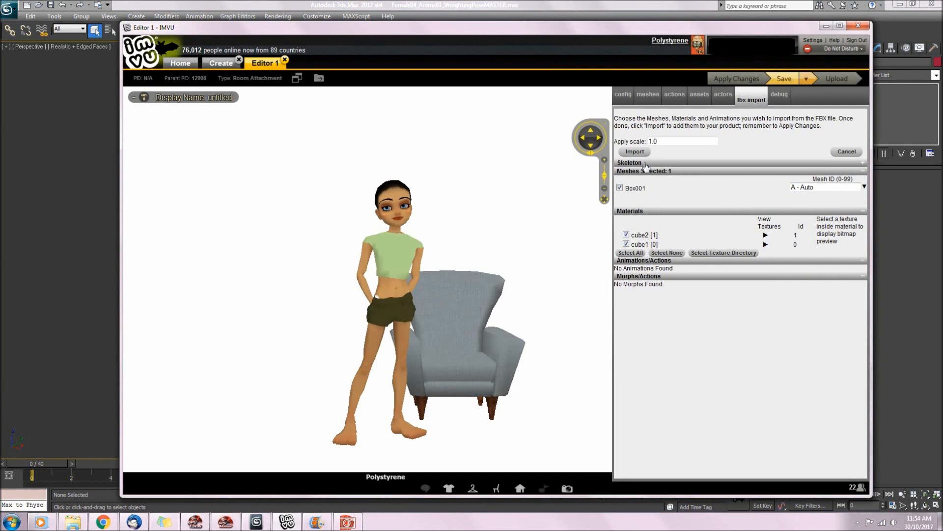
pyautogui.moveTo(647, 194)
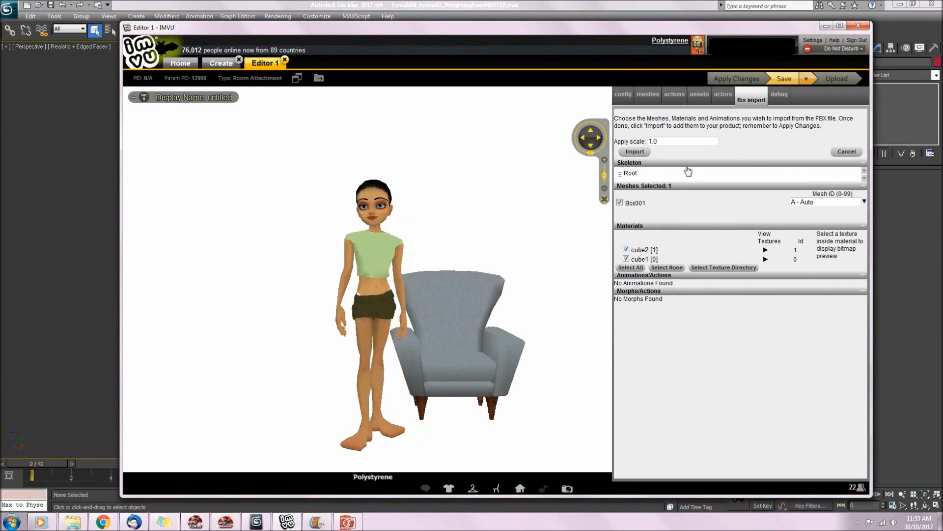
# Step: Import Box001 with materials cube1 and cube2, producing the conversion report
pyautogui.click(634, 151)
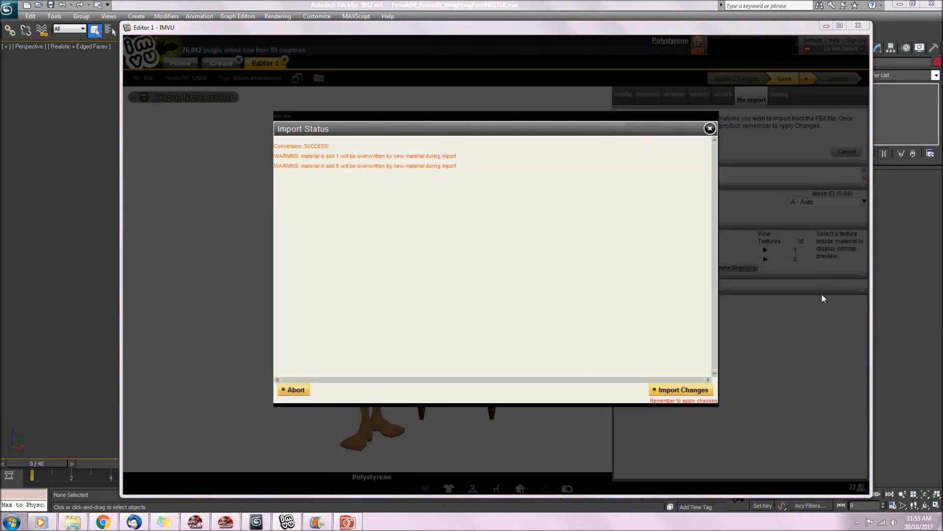
pyautogui.moveTo(329, 148)
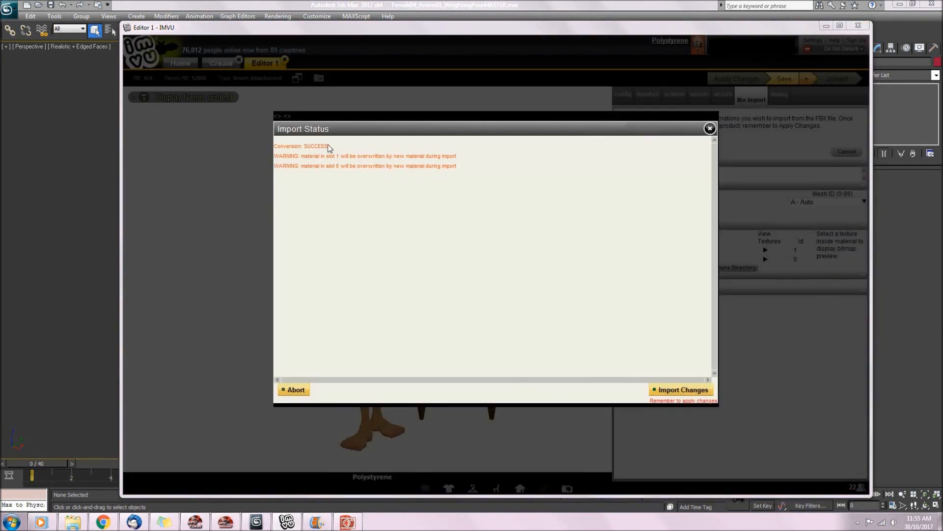
pyautogui.moveTo(553, 229)
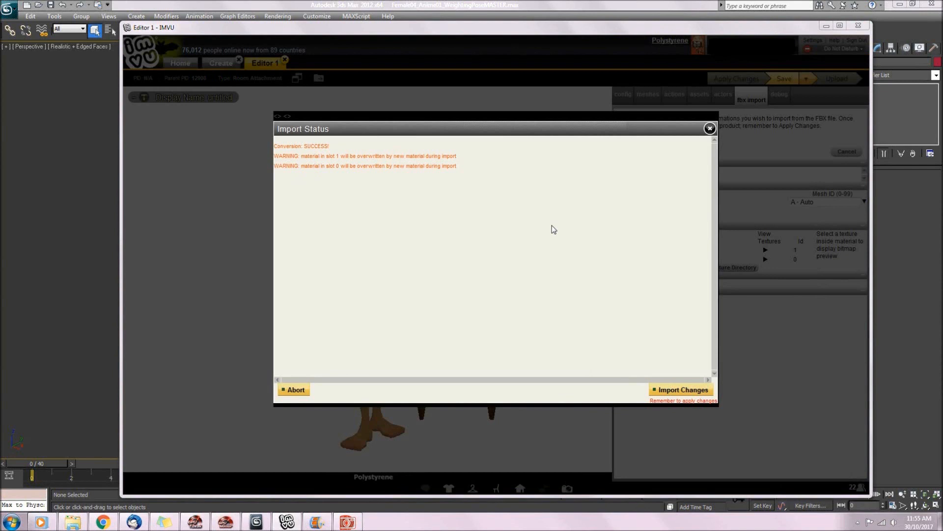
pyautogui.moveTo(414, 352)
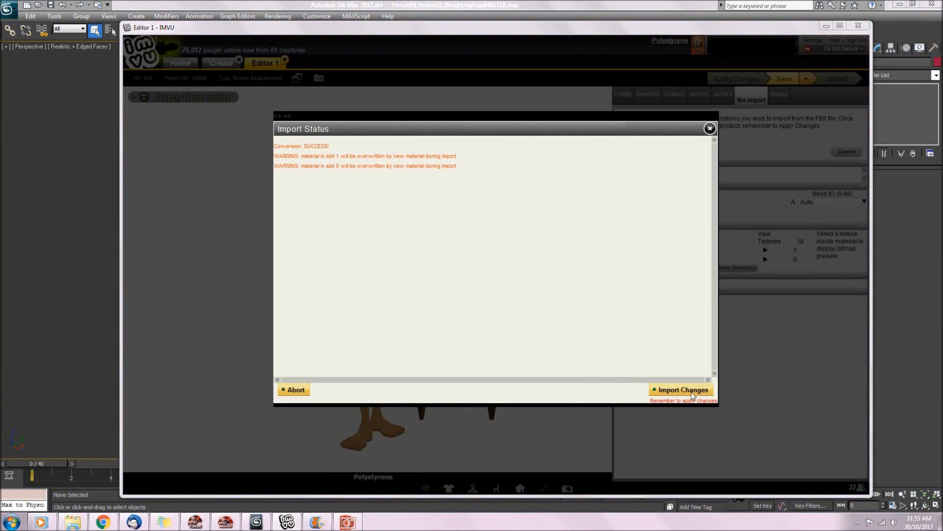
# Step: Accept the imported changes via Import Changes, closing the status report
pyautogui.click(682, 389)
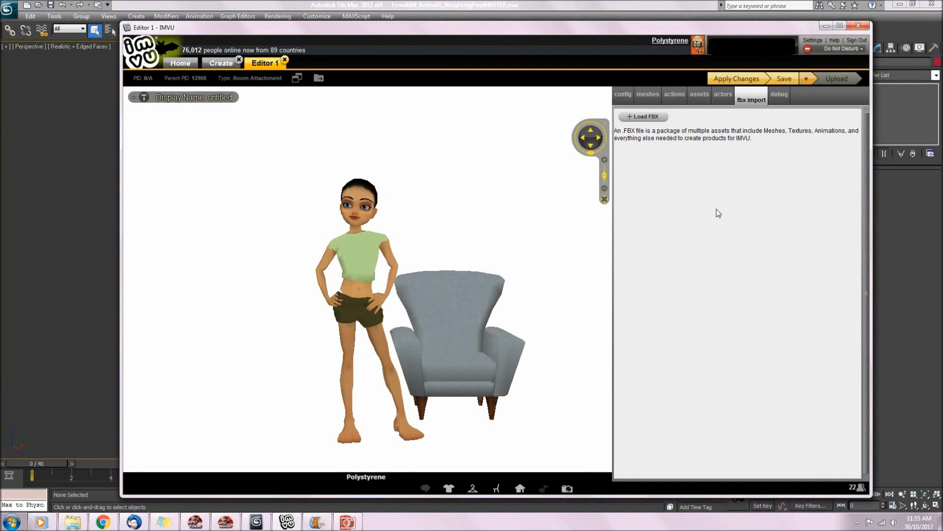